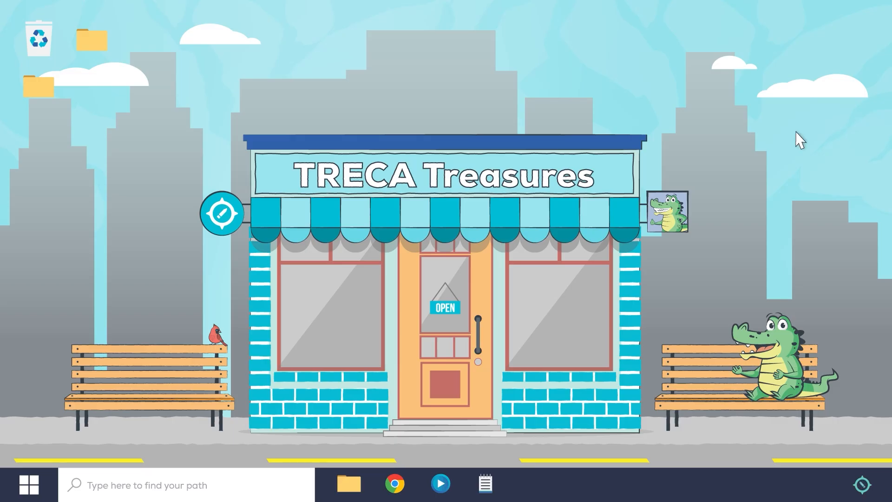
pyautogui.moveTo(499, 479)
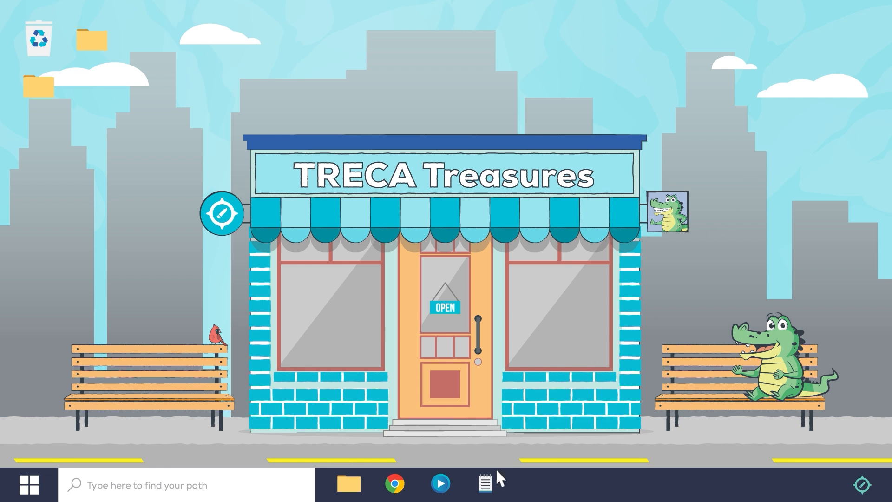
# Add 'Brightspace' beneath the Learning Management System heading in Learning Partner Notes
pyautogui.click(484, 484)
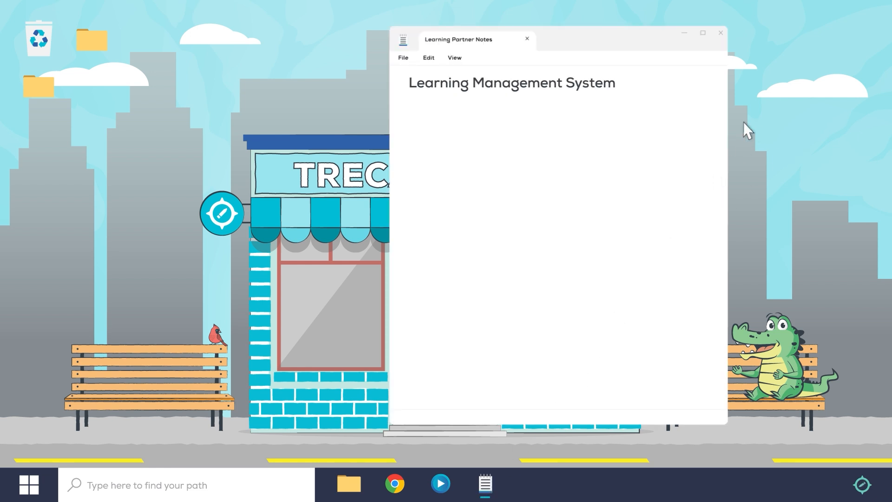
pyautogui.moveTo(733, 109)
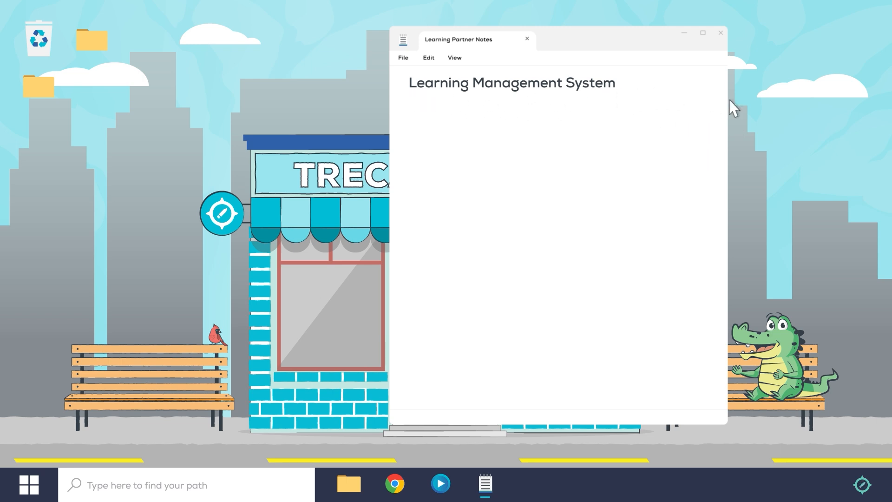
pyautogui.moveTo(801, 141)
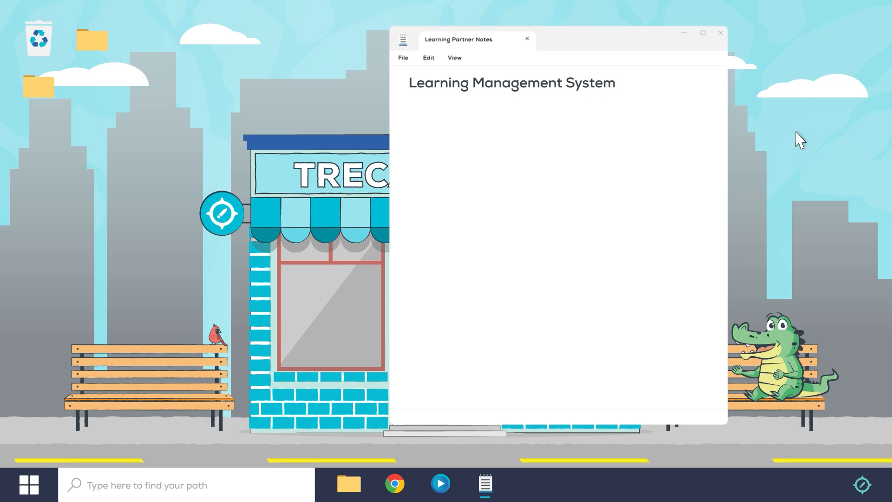
pyautogui.write('Brightspace')
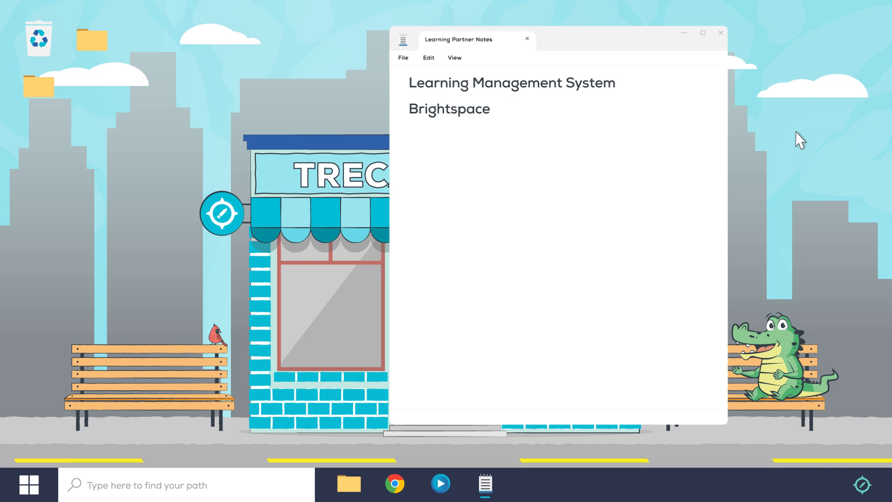
# Pin the TRECA Orientation 23-24 course from the Brightspace course selector
pyautogui.click(395, 484)
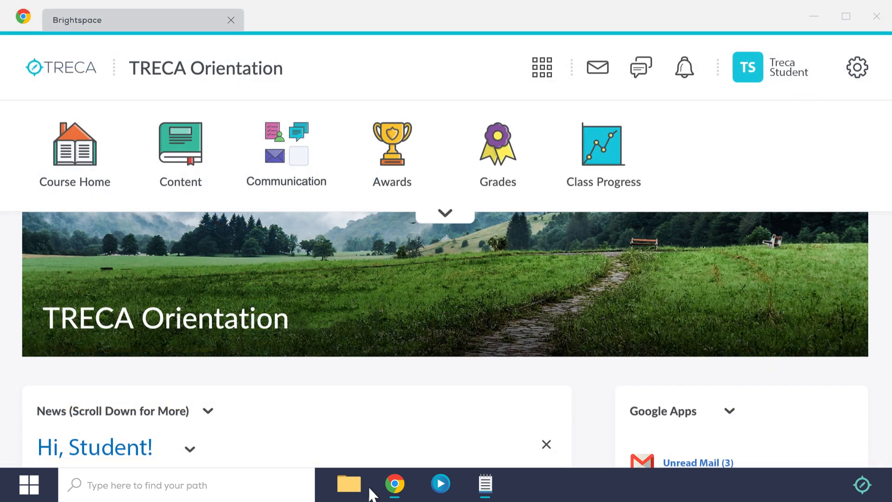
pyautogui.moveTo(302, 284)
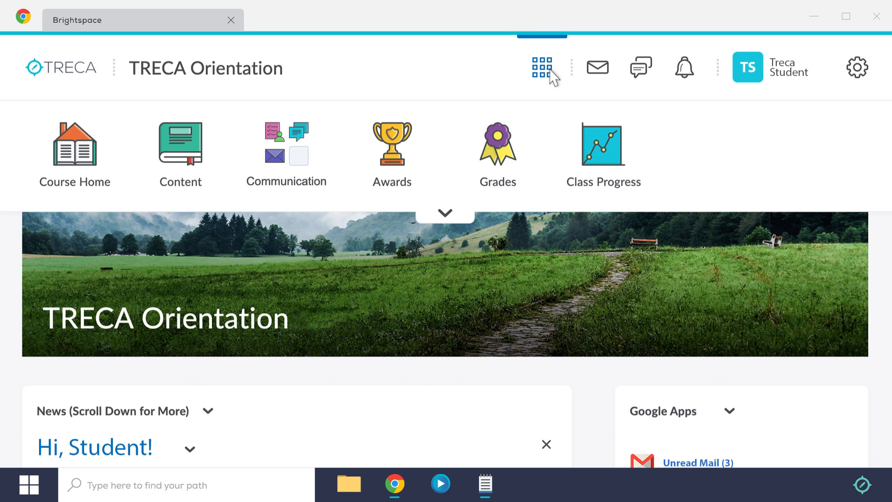
pyautogui.click(541, 67)
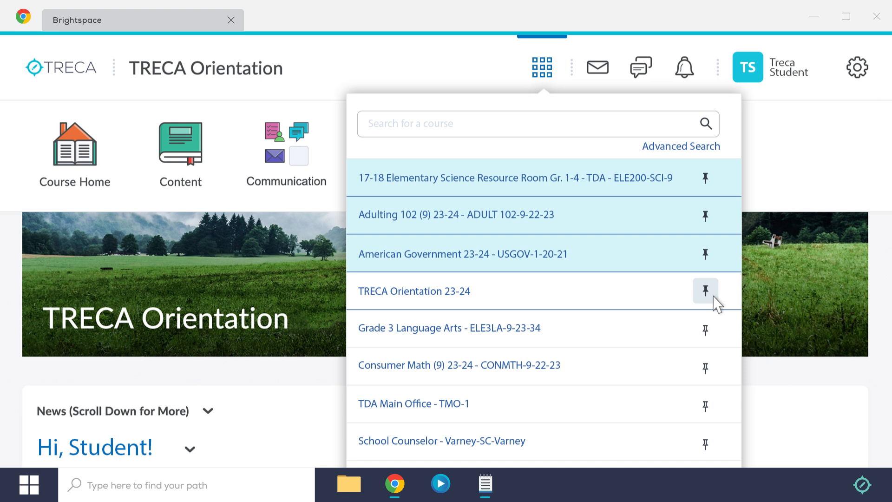
pyautogui.click(705, 291)
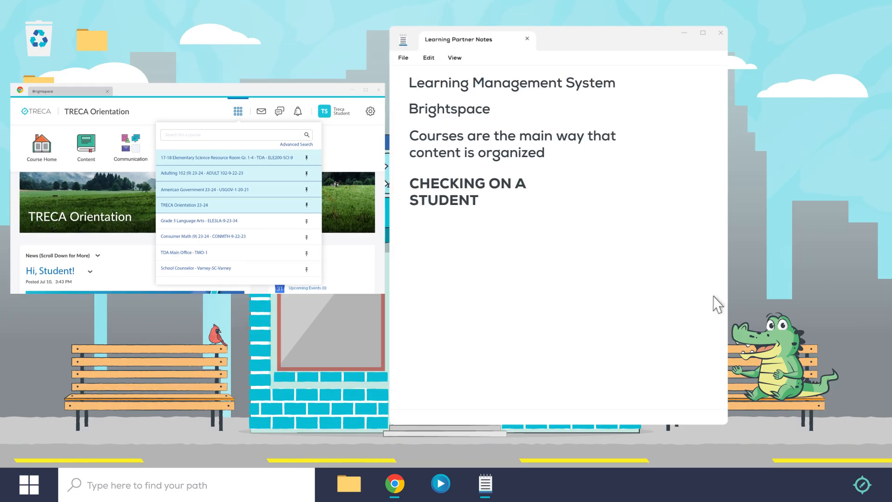
# Complete the notes heading to read 'CHECKING ON A STUDENT'S PROGRESS'
pyautogui.write("'S PROGRESS")
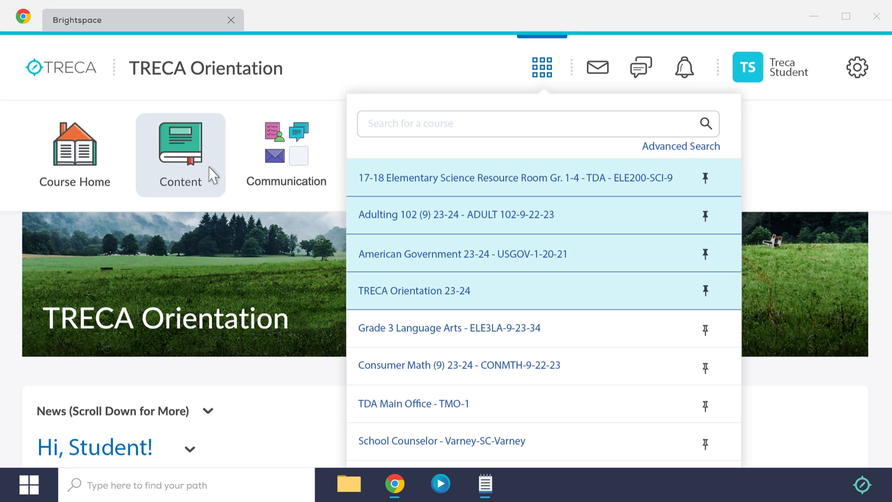
# Open the course Content tab and scroll to the viewed-module checkmarks in Week 1
pyautogui.click(180, 154)
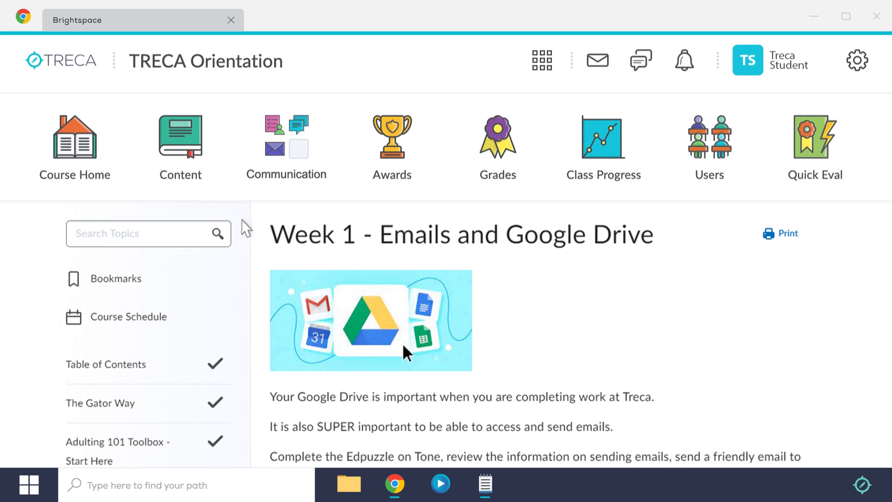
pyautogui.scroll(-3)
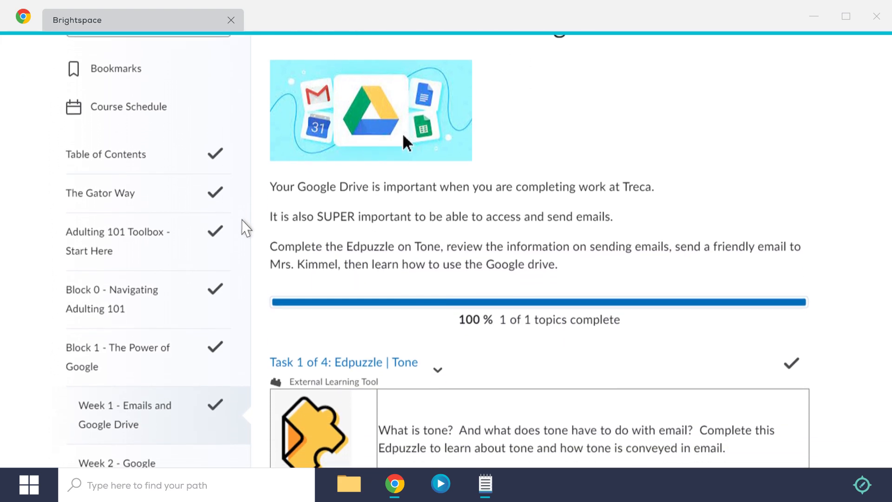
pyautogui.scroll(-3)
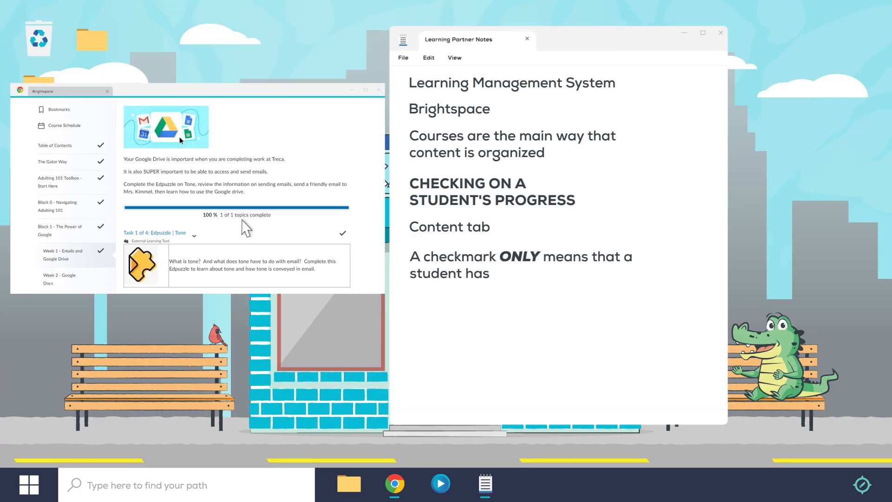
# Finish the note 'A checkmark ONLY means that a student has viewed...' and begin 'To see'
pyautogui.write('viewed...')
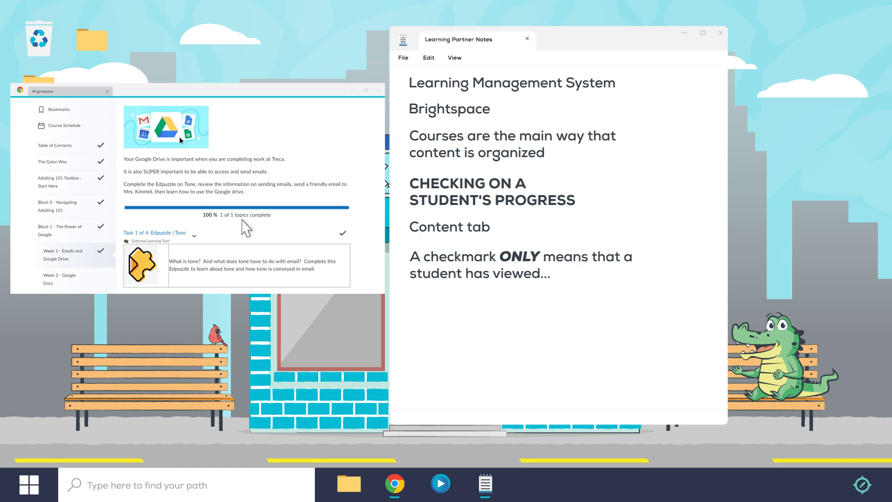
pyautogui.write('To see')
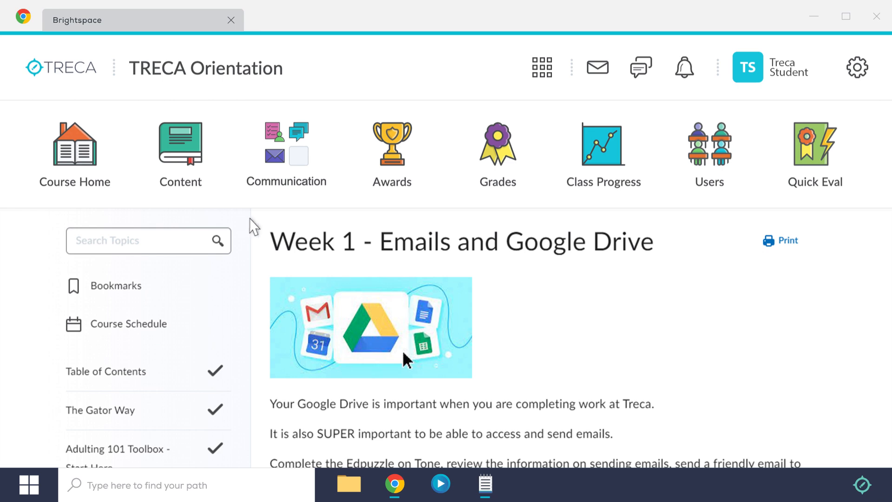
# Review the Grades page showing 92% and note that work unlocks as students pass assignments
pyautogui.click(497, 144)
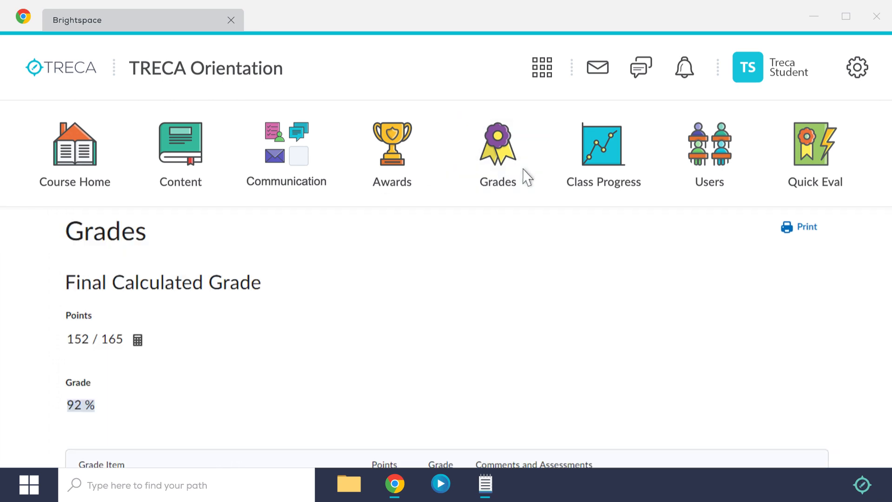
pyautogui.scroll(-3)
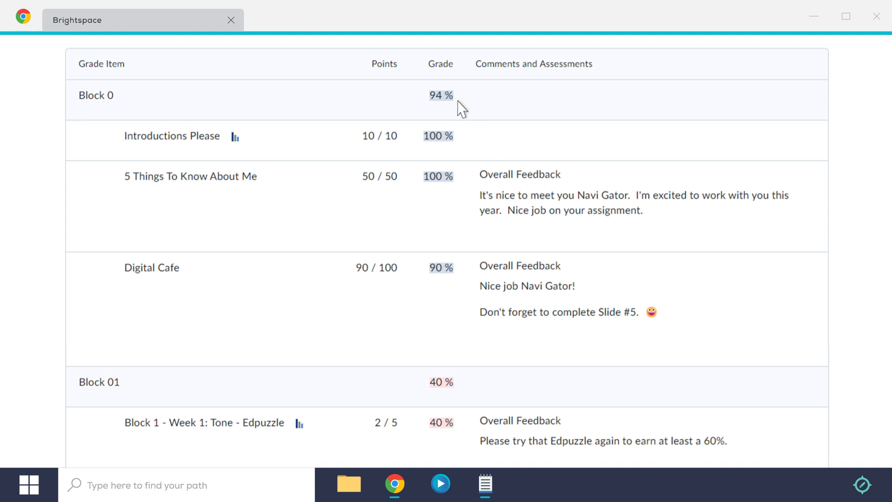
pyautogui.moveTo(463, 282)
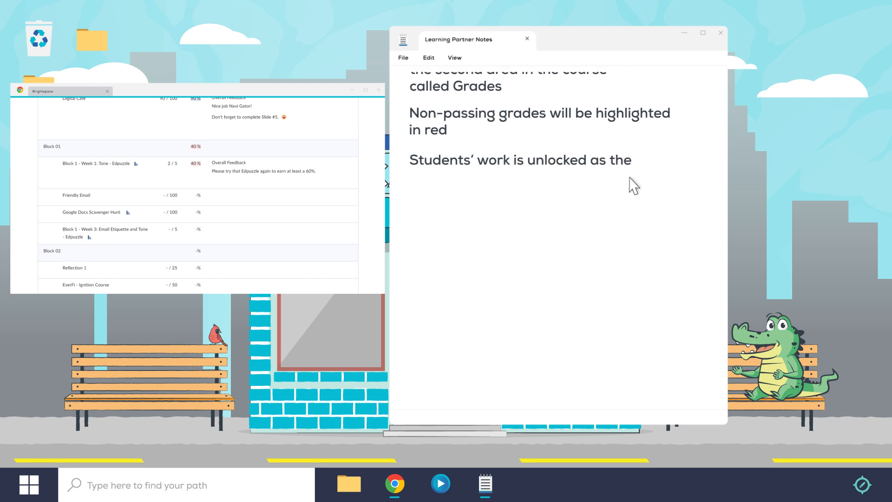
pyautogui.write('hey pass assignments...')
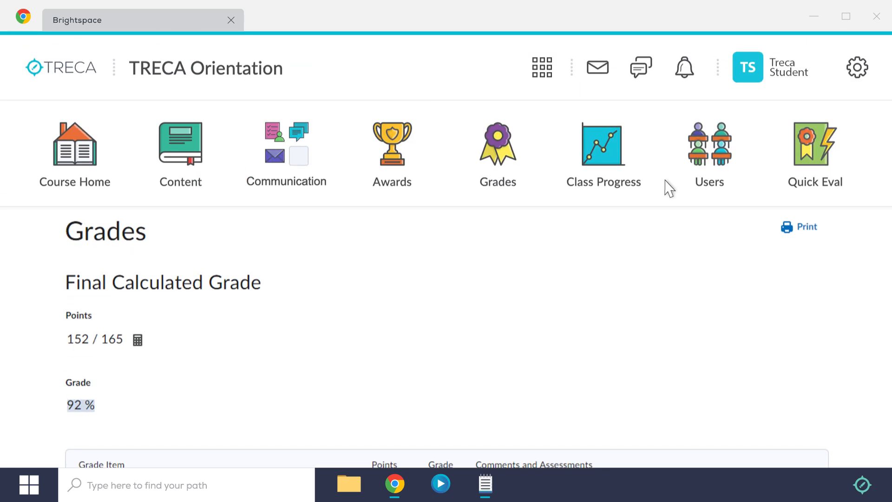
# Return to the Week 1 - Emails and Google Drive Content page
pyautogui.click(180, 149)
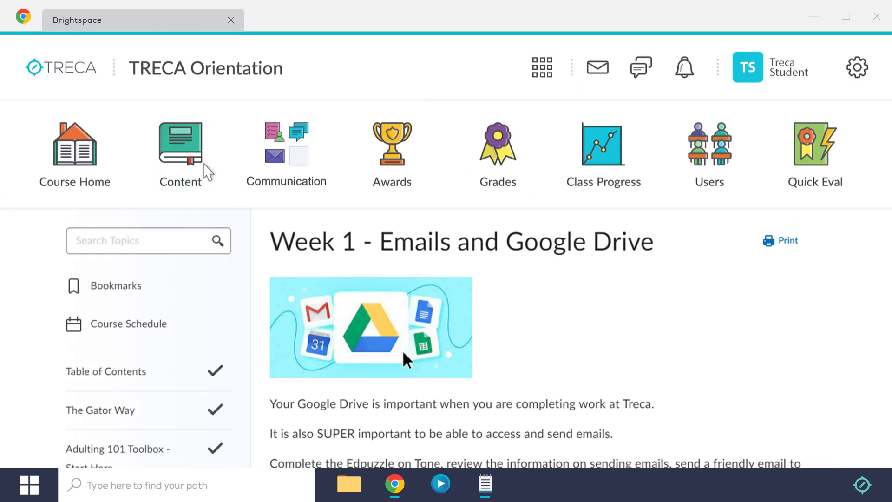
pyautogui.scroll(-3)
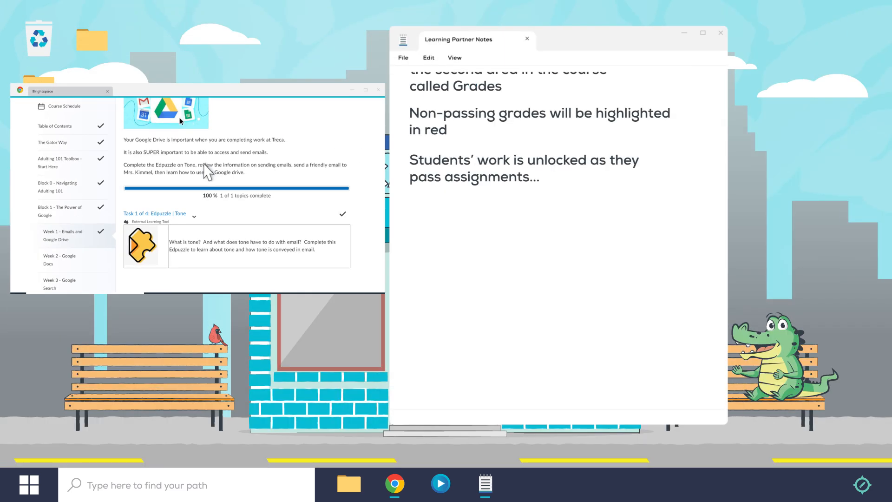
# Note that students must re-submit non-passing assignments or ask their teacher, then start checklist item 'Brightsp'
pyautogui.write('Students need to re-su')
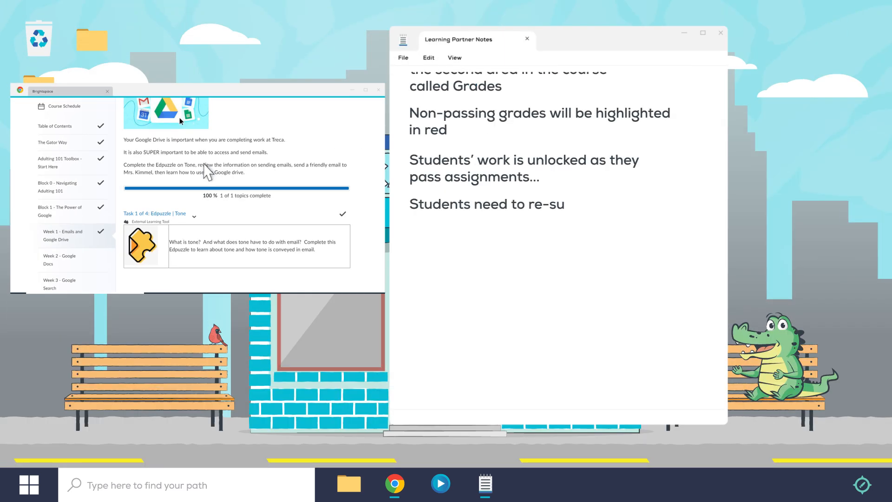
pyautogui.write('bmit the non-passing assignments or communicate with their teacher for alternatives.')
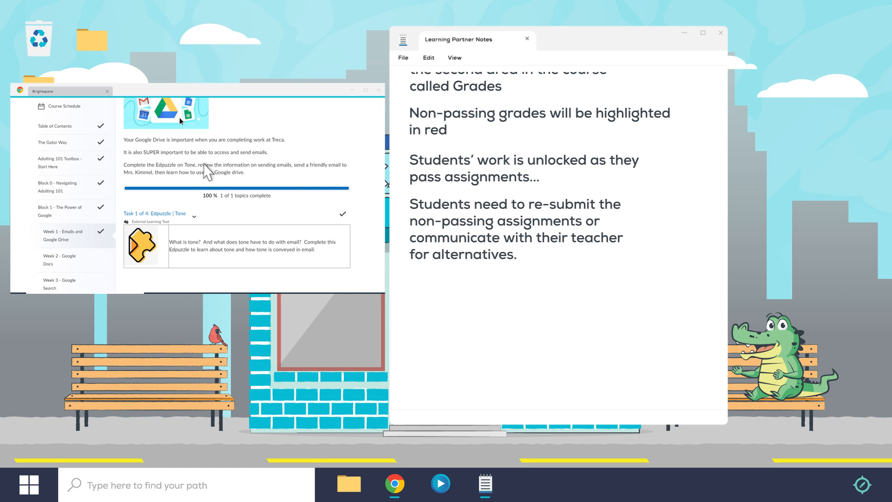
pyautogui.write('Brightsp')
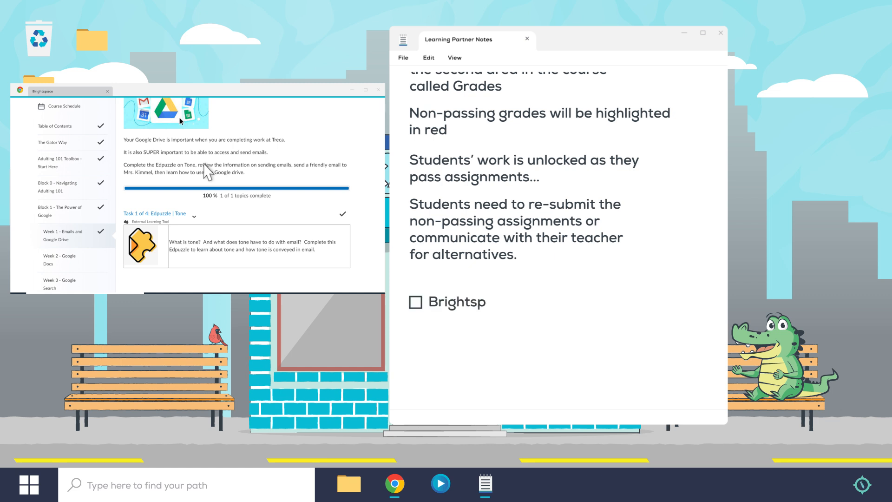
# Tick Brightspace, finding/pinning courses and student progress items, then start 'Understanding th'
pyautogui.click(416, 302)
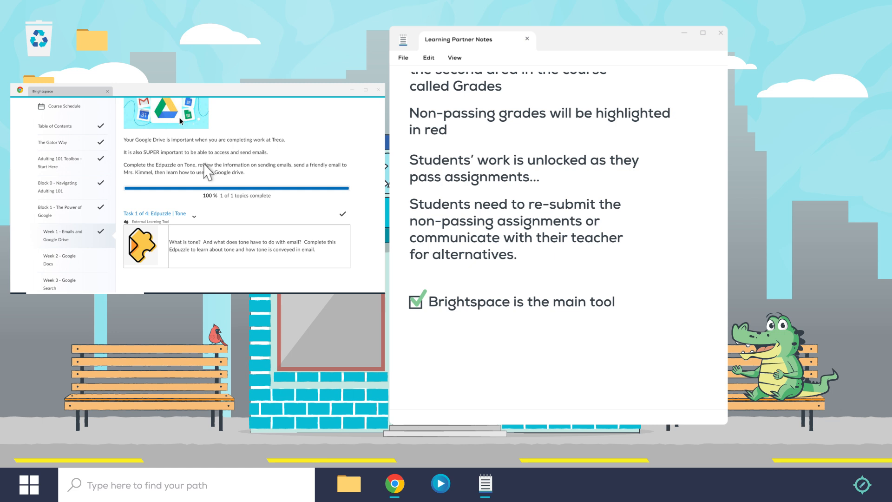
pyautogui.write('Finding and pinning course')
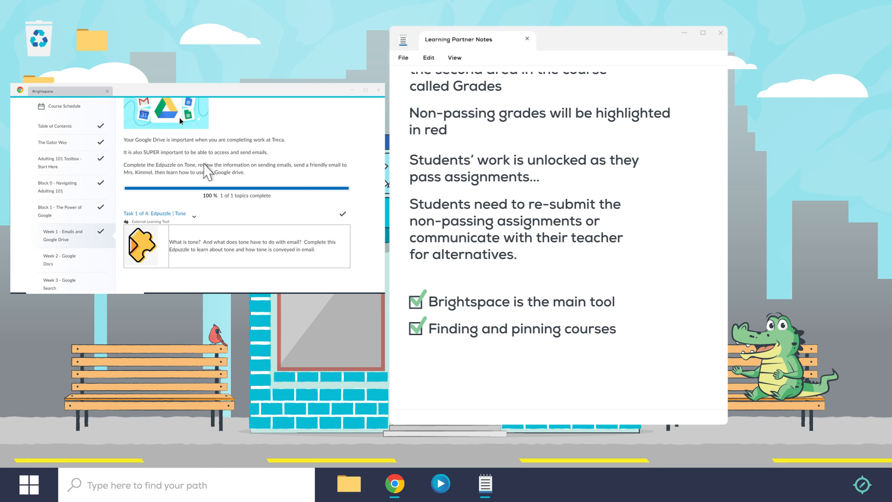
pyautogui.write('s')
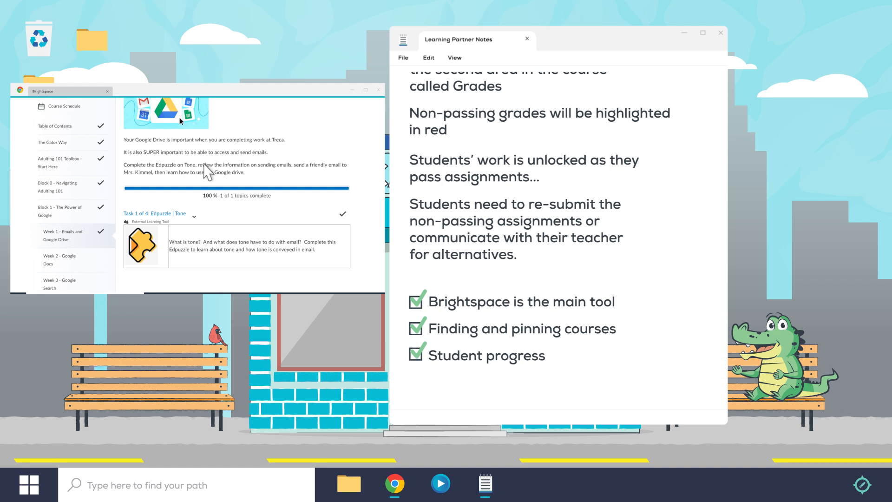
pyautogui.write('Understanding th')
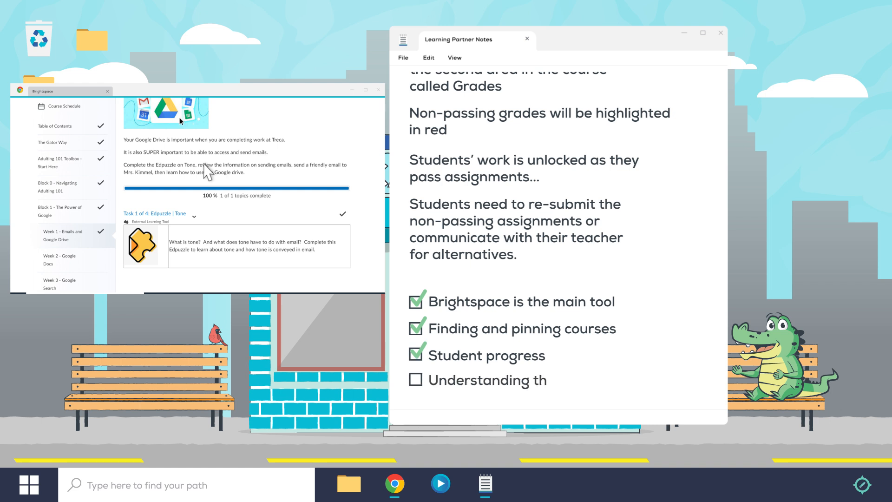